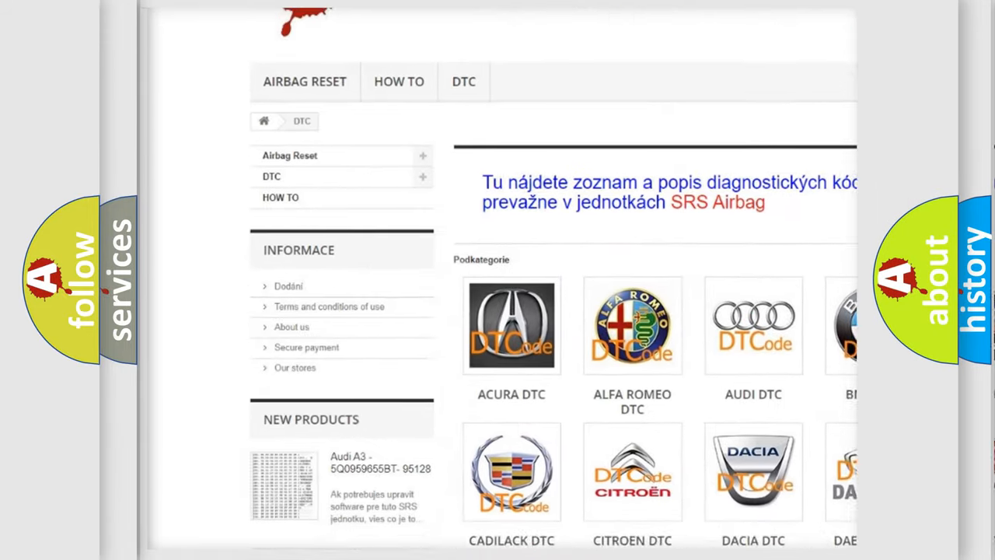
Step: Scroll through the DTC website's car-brand subcategory grid (Acura, Alfa Romeo, Audi, Cadillac, Citroen, Dacia)
{"action": "scroll", "scroll_direction": "down", "scroll_amount": 3}
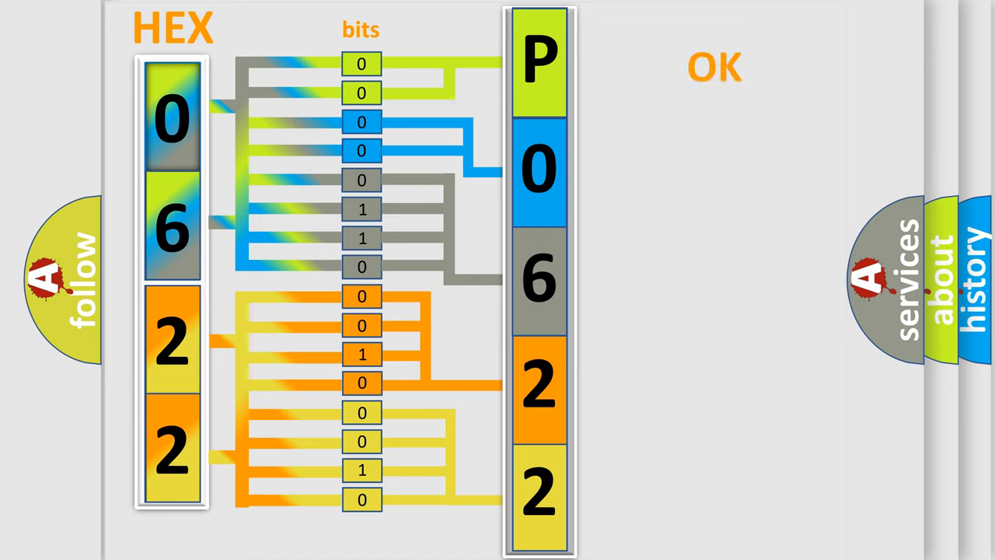
Step: Advance the animation decoding hex bytes 06 and 22 into the code P0622
{"action": "left_click", "coordinate": [712, 66]}
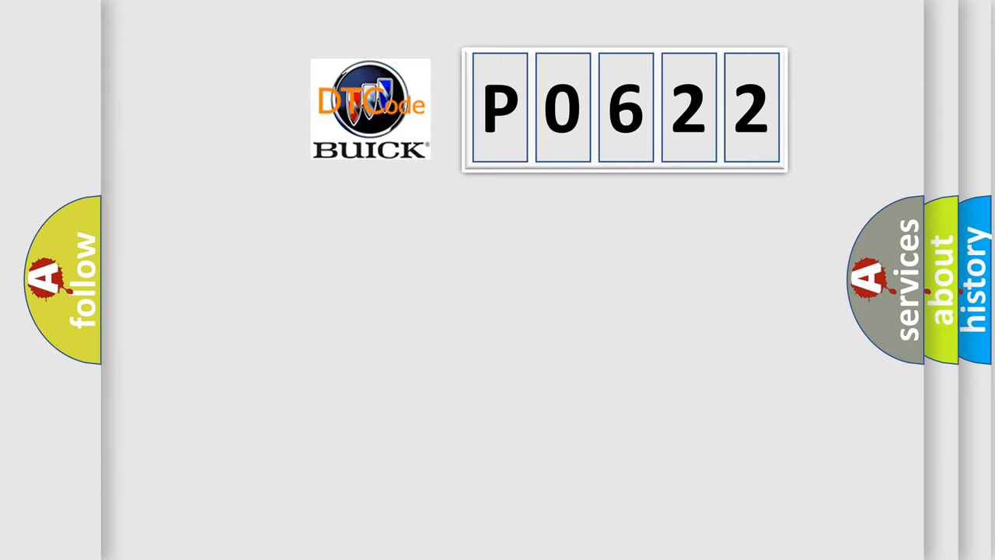